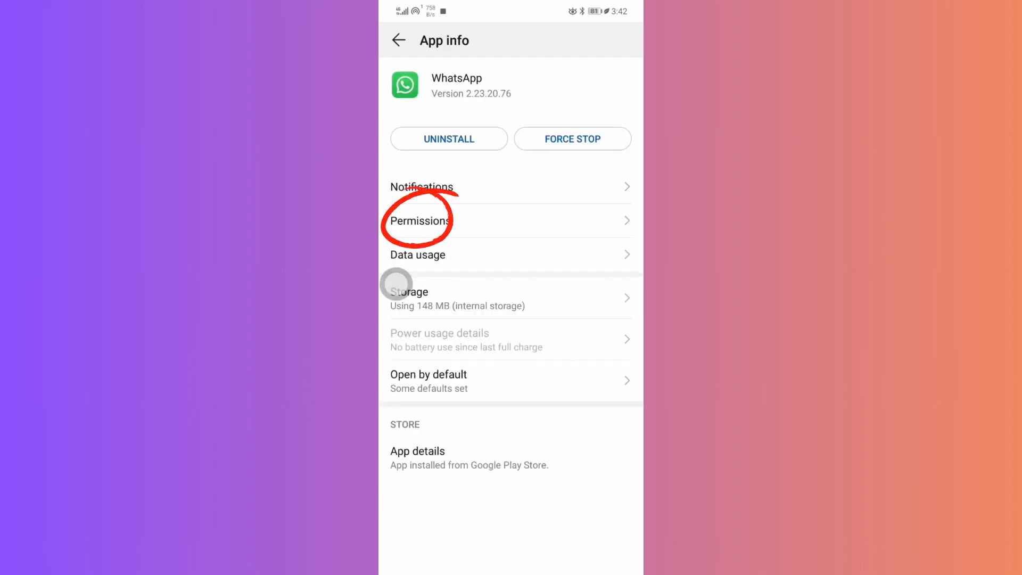
Turn off WhatsApp's Camera and Microphone permissions, then return to its App info page
{"action": "left_click", "coordinate": [417, 219]}
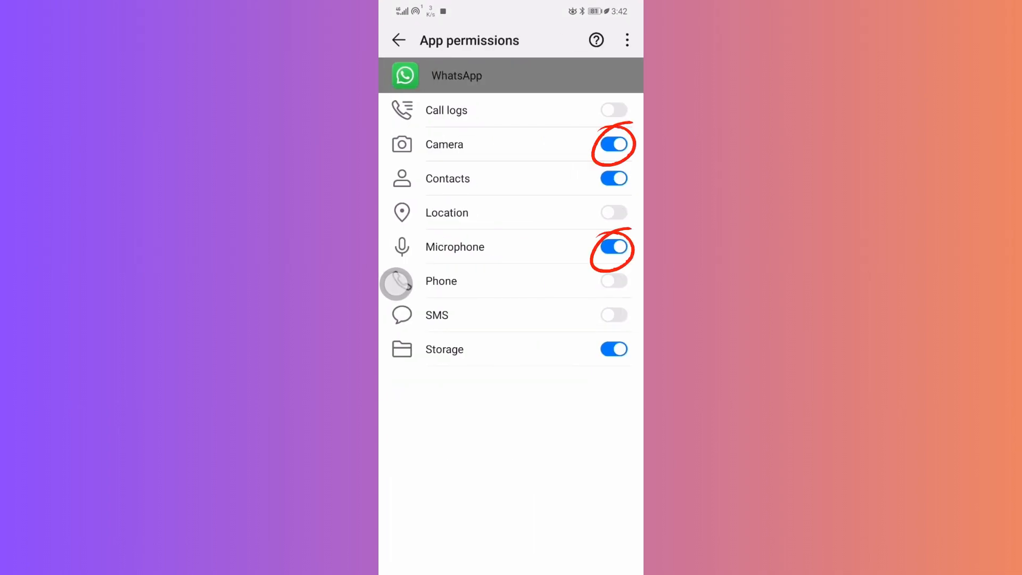
{"action": "left_click", "coordinate": [613, 143]}
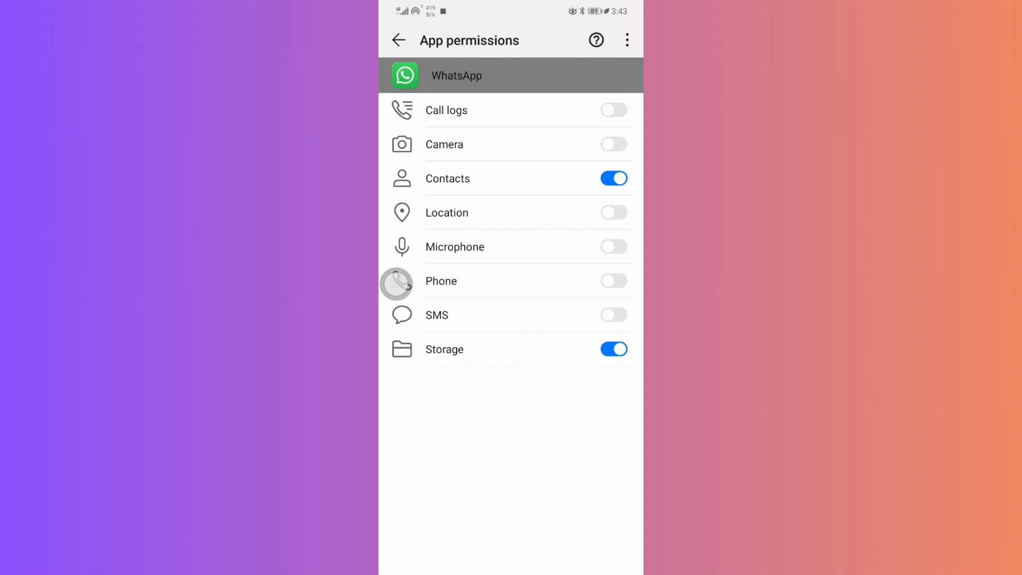
{"action": "left_click", "coordinate": [399, 39]}
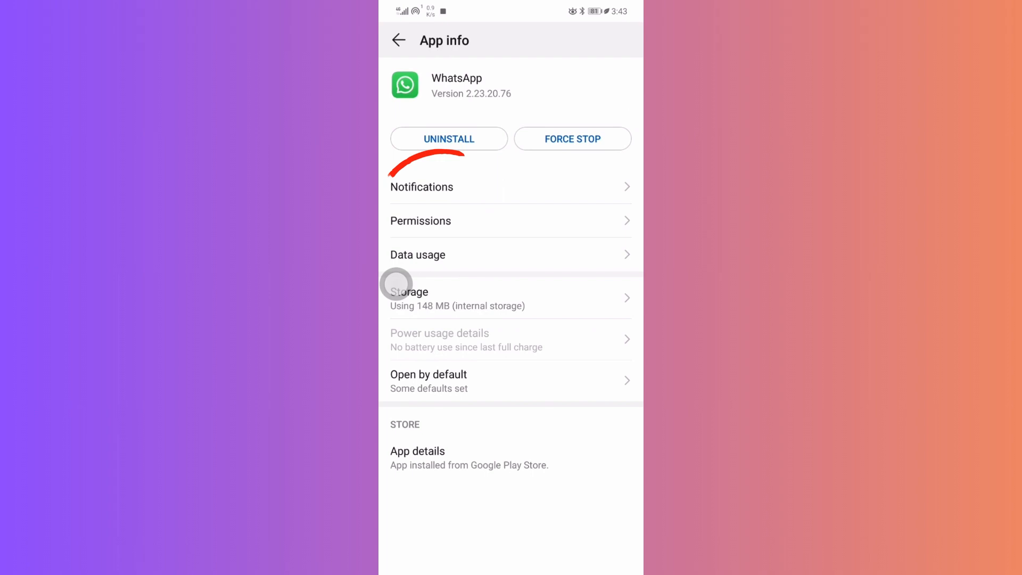
Switch off Allow notifications for WhatsApp and go back to the home screen
{"action": "left_click", "coordinate": [422, 188]}
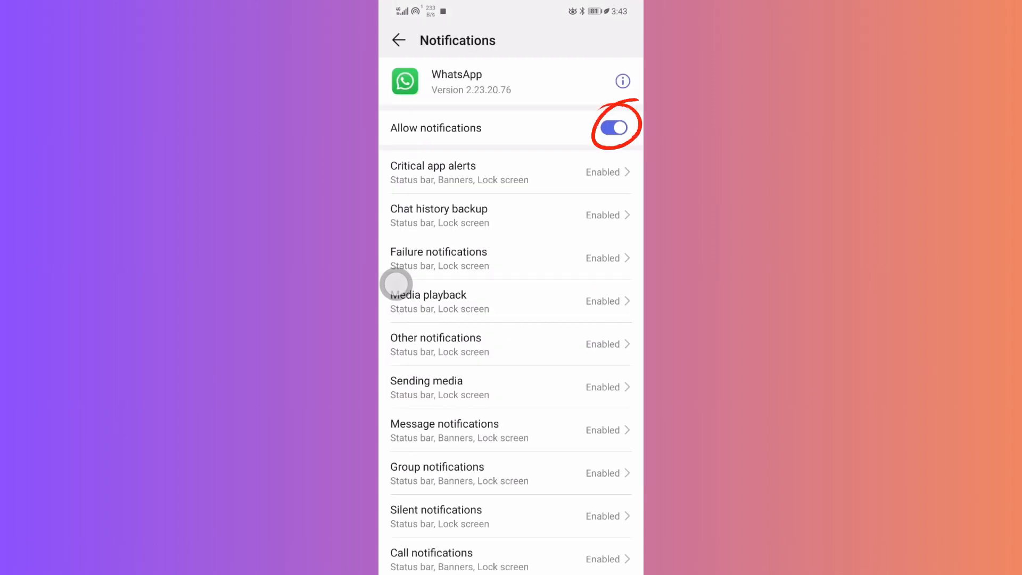
{"action": "left_click", "coordinate": [613, 127]}
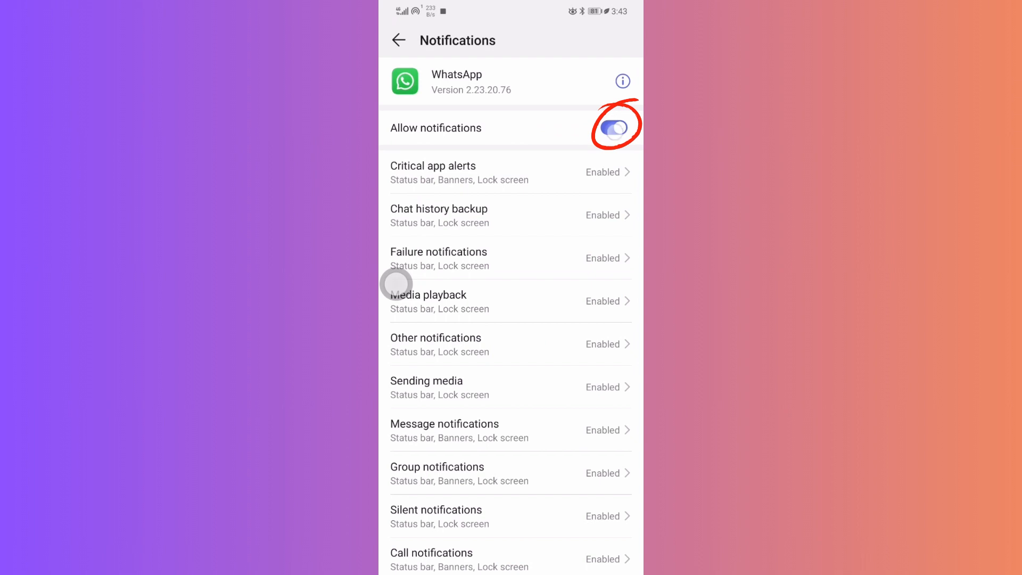
{"action": "left_click", "coordinate": [611, 128]}
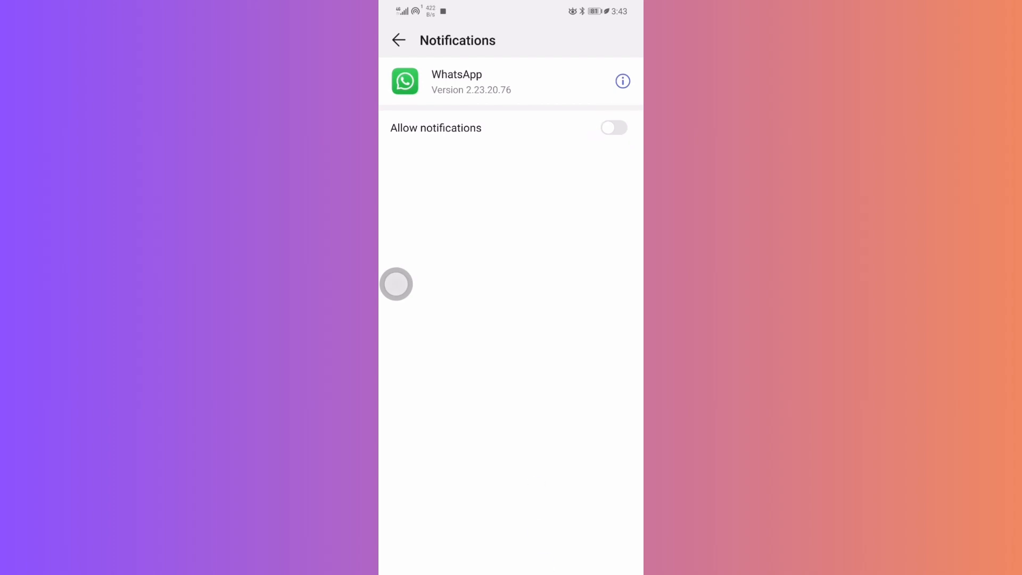
{"action": "left_click", "coordinate": [398, 39]}
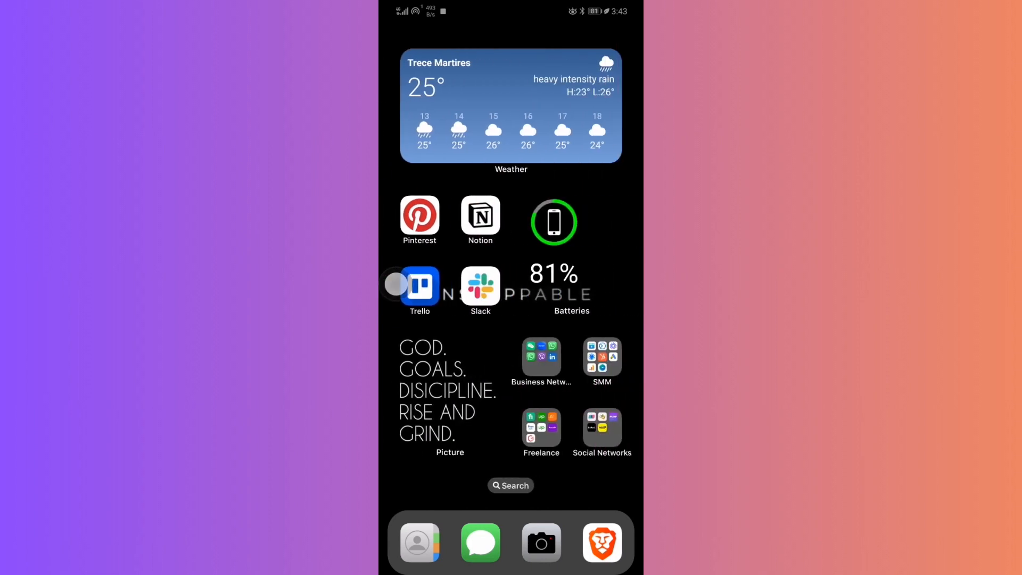
{"action": "left_click", "coordinate": [541, 357]}
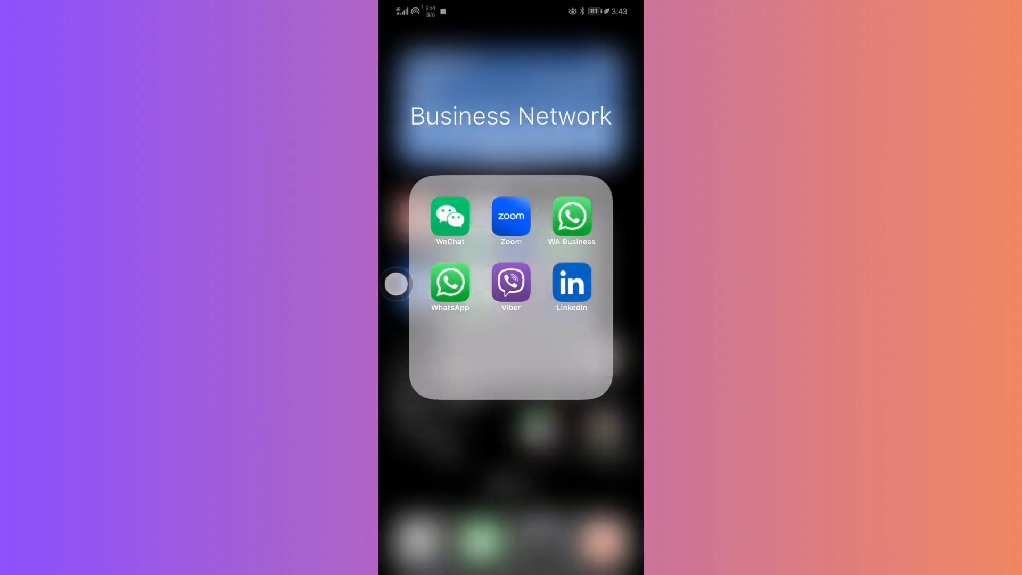
{"action": "left_click", "coordinate": [449, 282]}
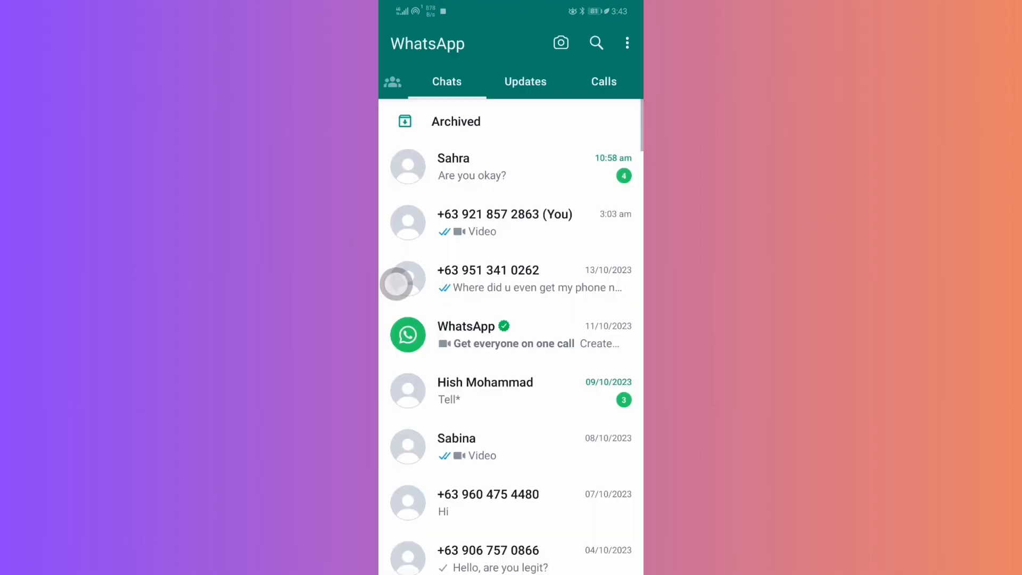
{"action": "left_click", "coordinate": [627, 42]}
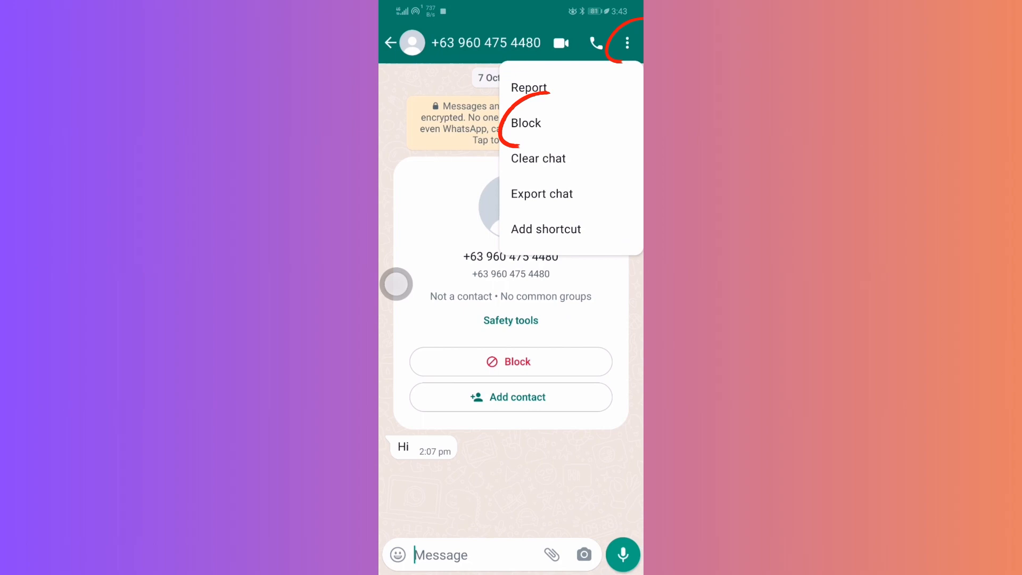
{"action": "left_click", "coordinate": [525, 122]}
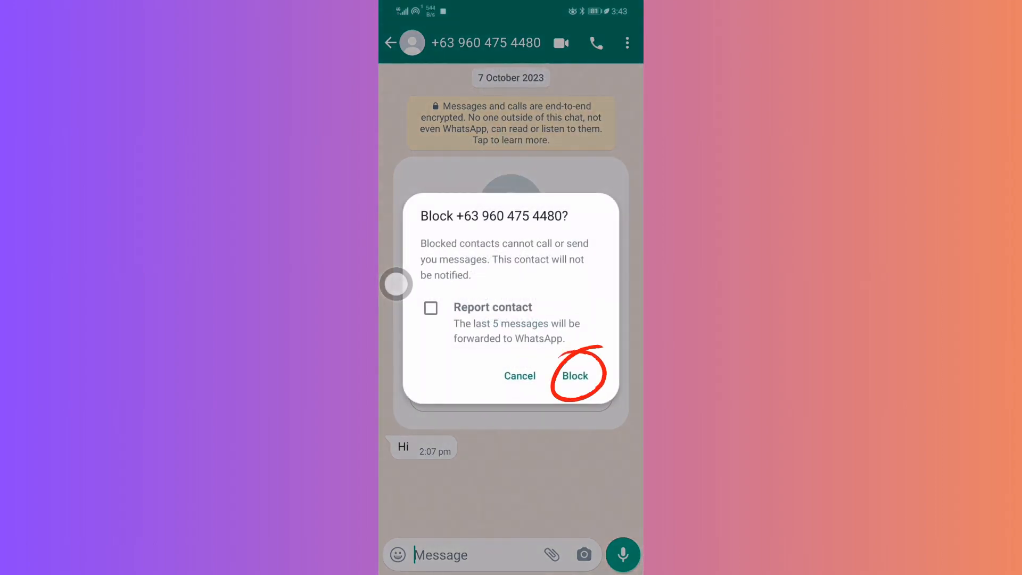
{"action": "left_click", "coordinate": [574, 376]}
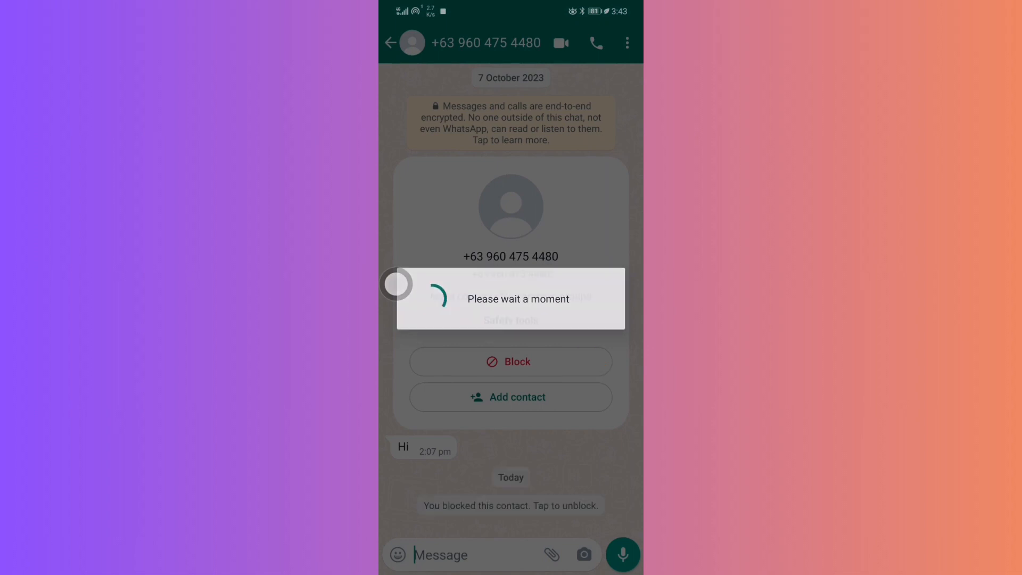